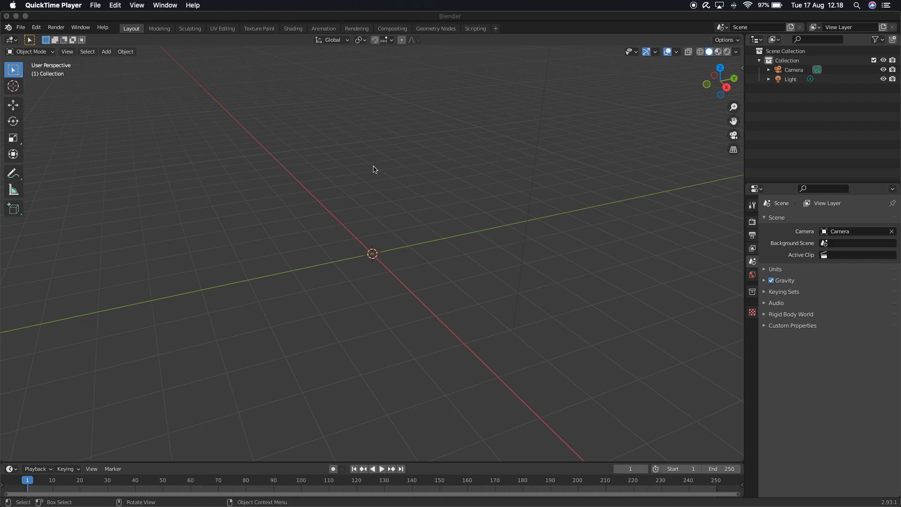
mouse_move(72, 80)
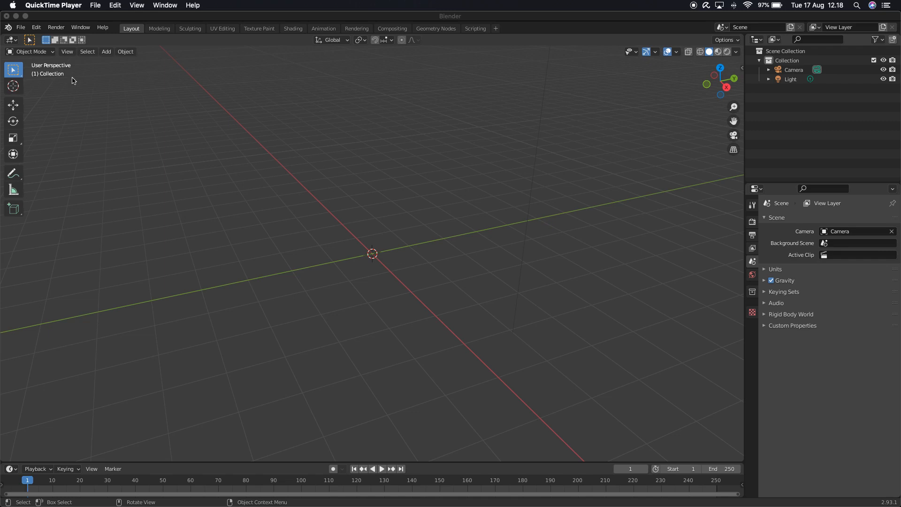
Enable the Extra Objects curve add-on in Preferences and open the Add curve list
left_click(36, 27)
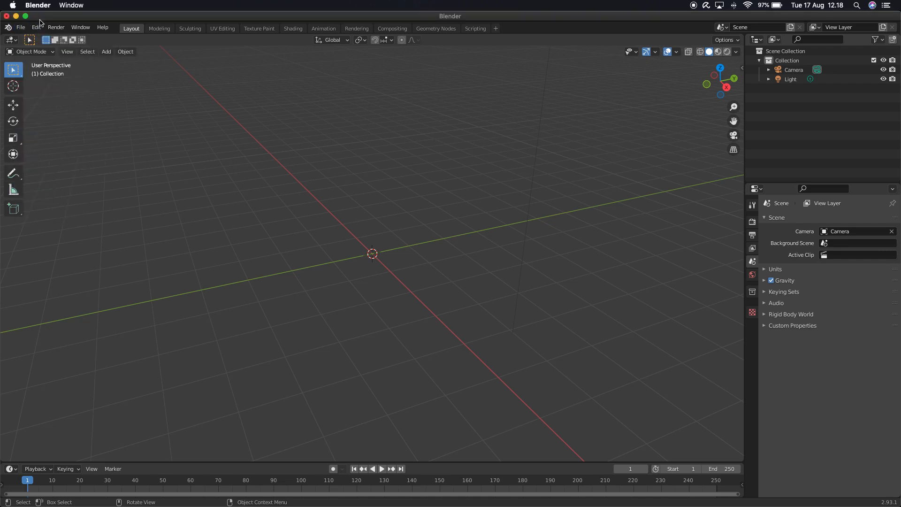
left_click(36, 27)
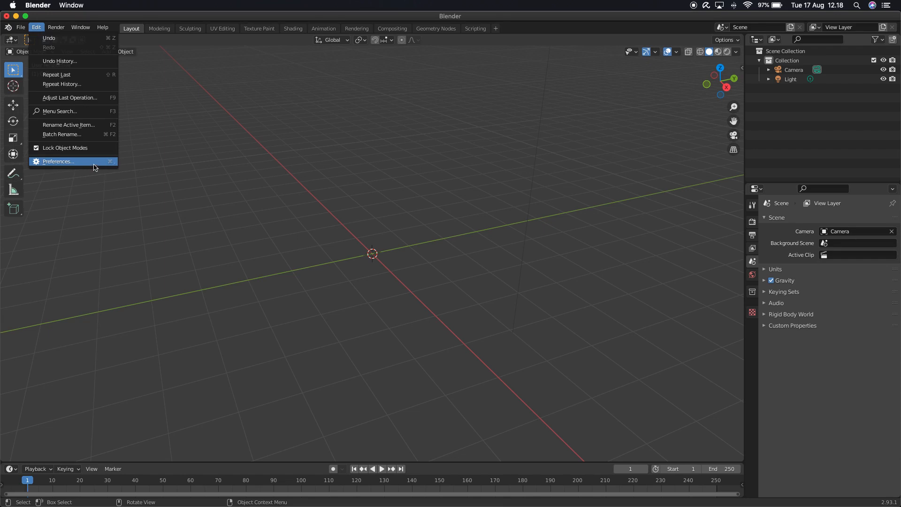
left_click(57, 161)
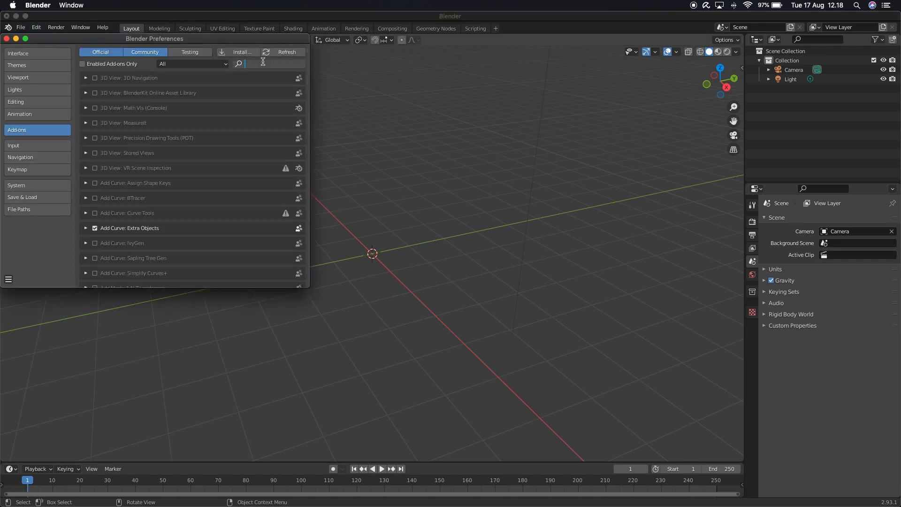
type("extr")
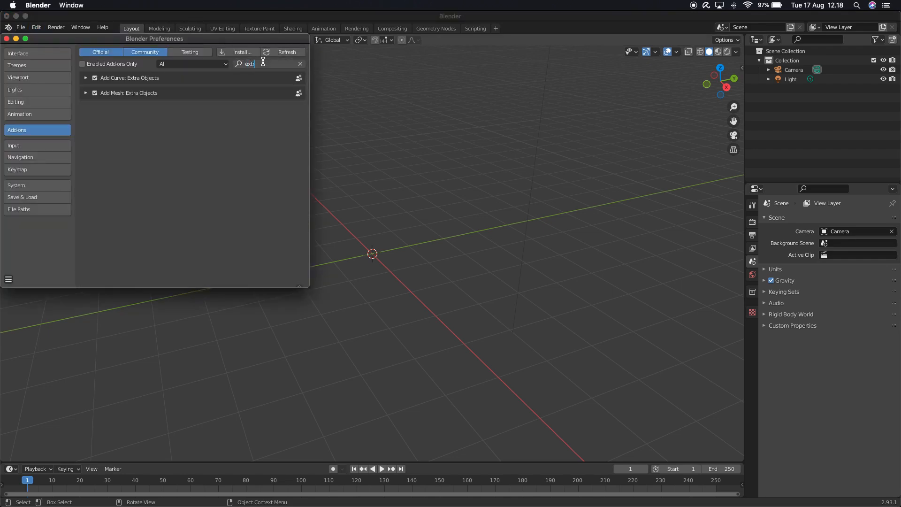
type("a")
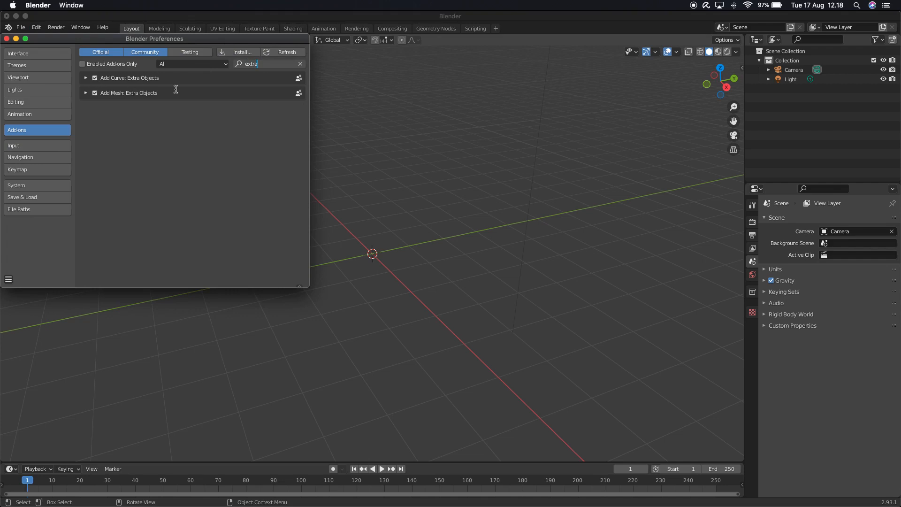
mouse_move(179, 102)
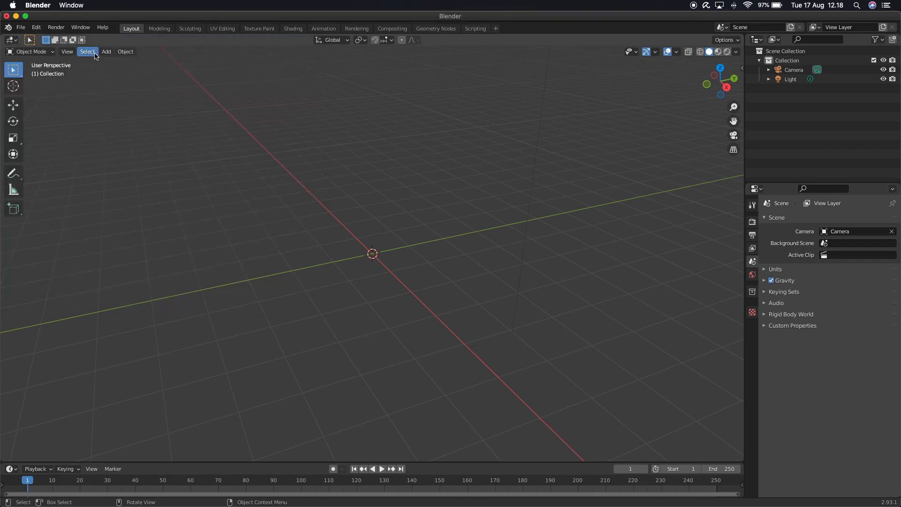
left_click(106, 51)
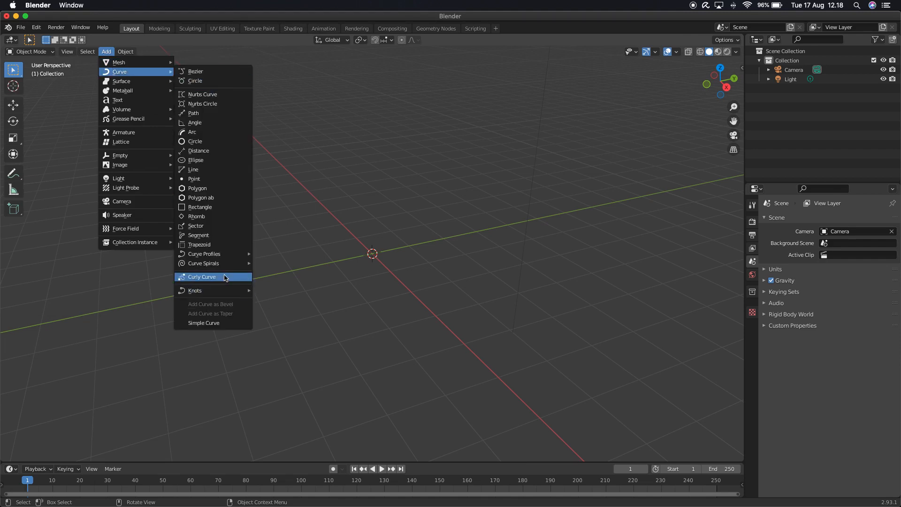
mouse_move(203, 263)
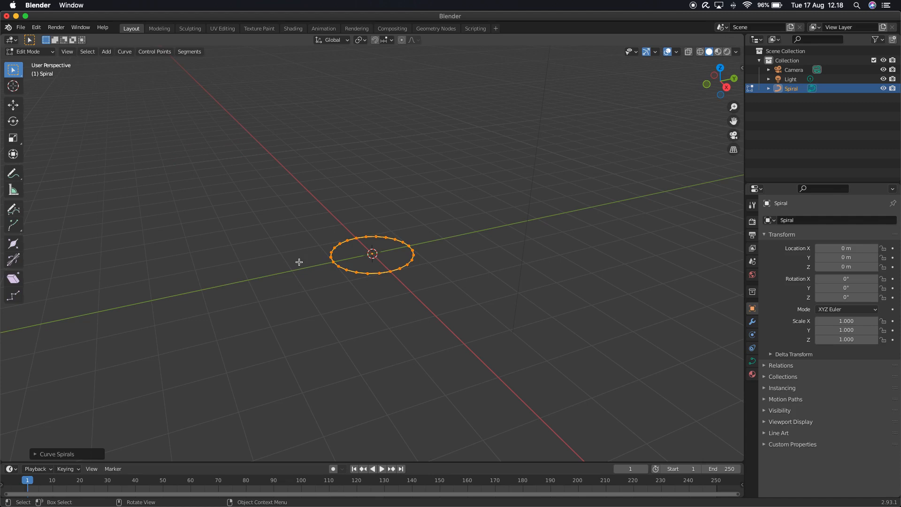
mouse_move(358, 308)
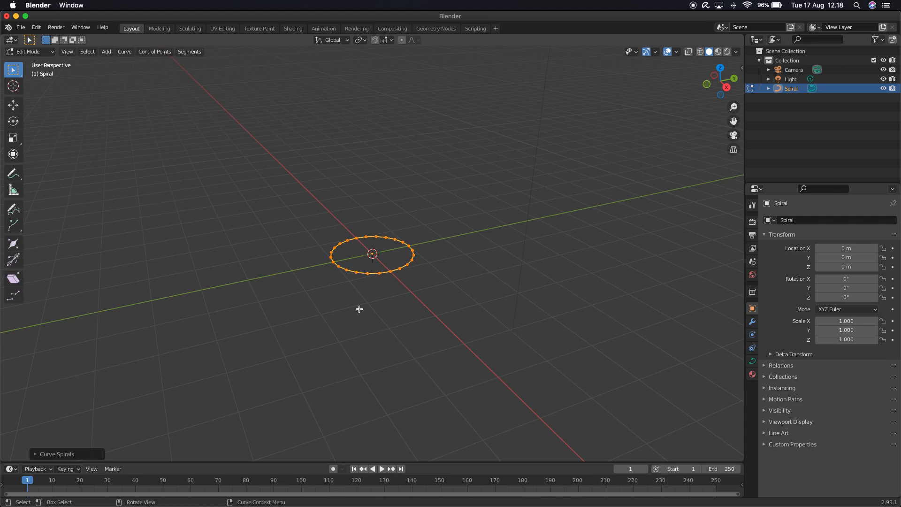
mouse_move(283, 342)
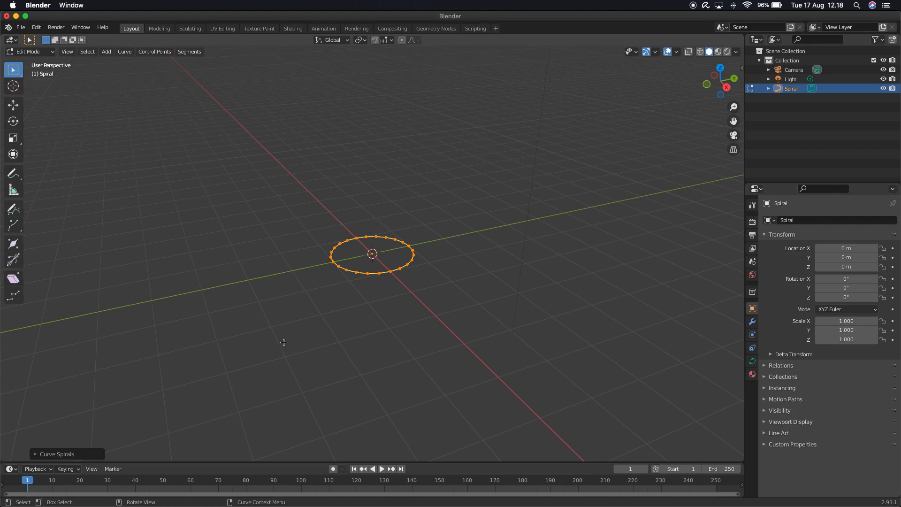
Give the spiral 4 turns and 0.18 height, then return to Object Mode
left_click(57, 453)
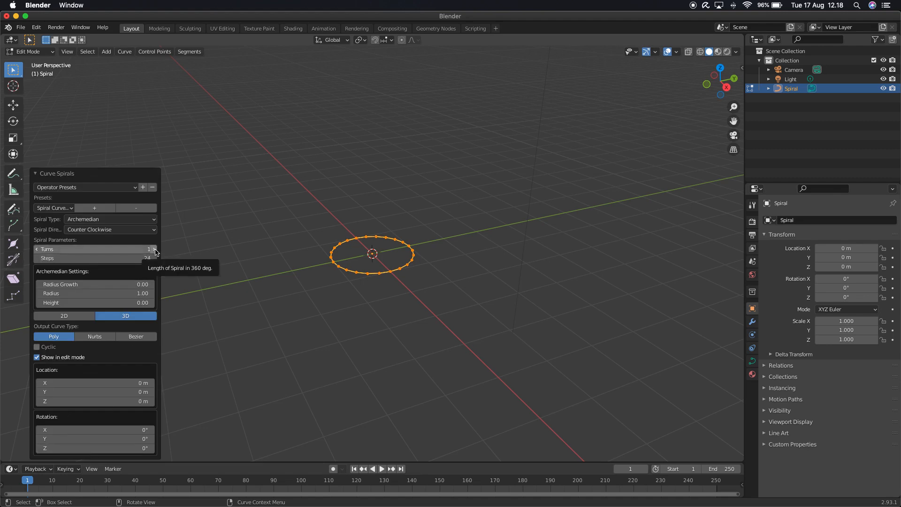
left_click(154, 248)
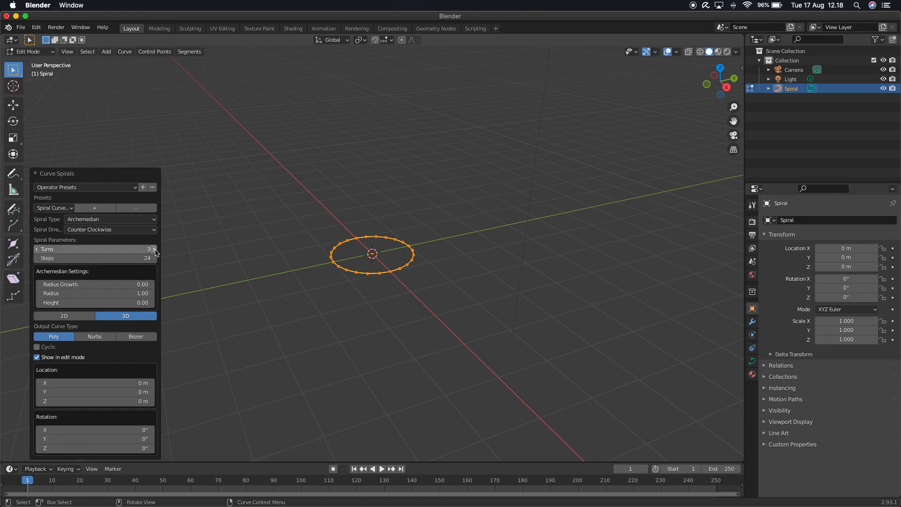
left_click(154, 249)
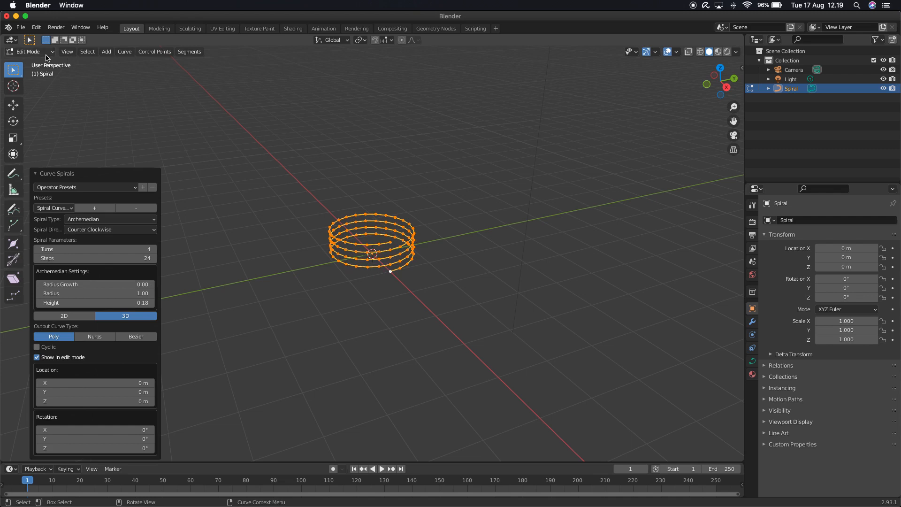
key("Tab")
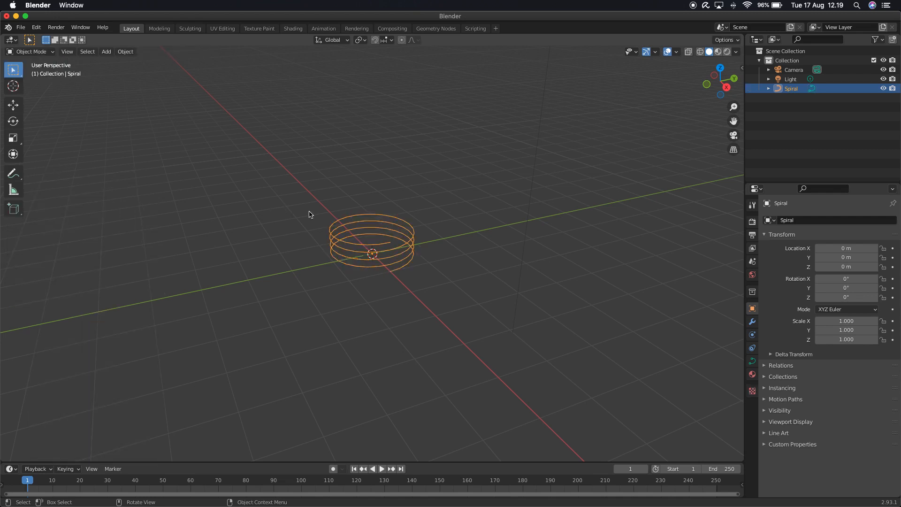
mouse_move(296, 220)
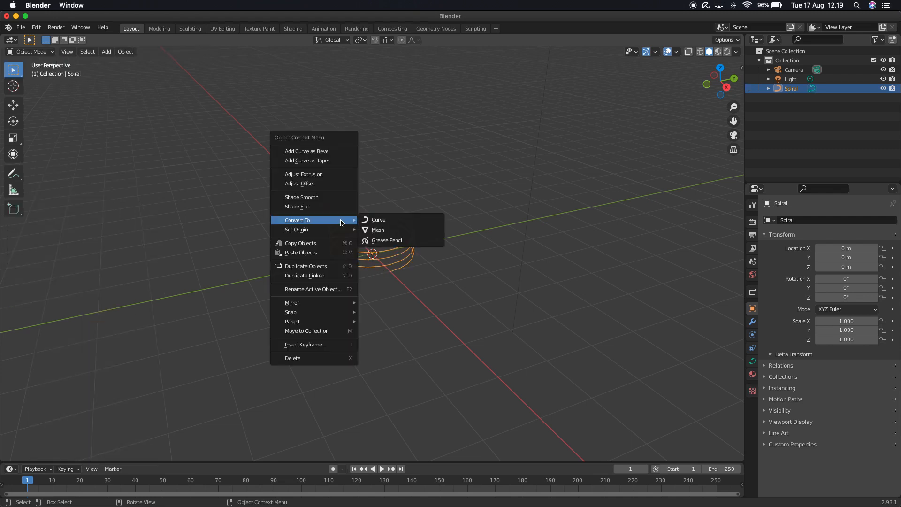
mouse_move(314, 206)
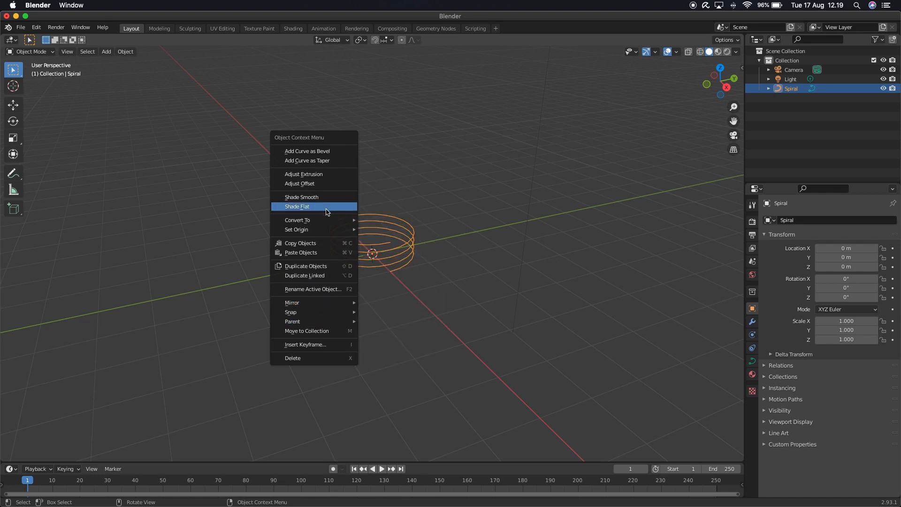
Convert the Spiral curve object into a mesh
left_click(296, 220)
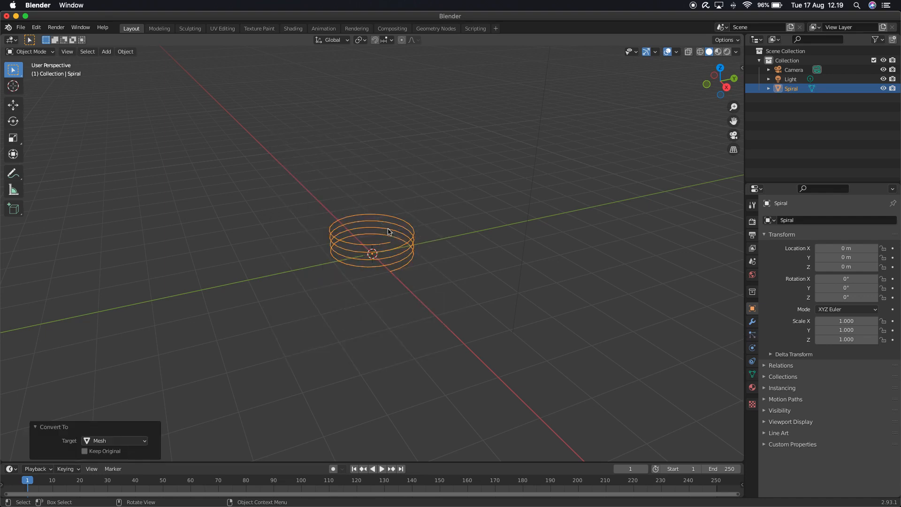
left_click(30, 51)
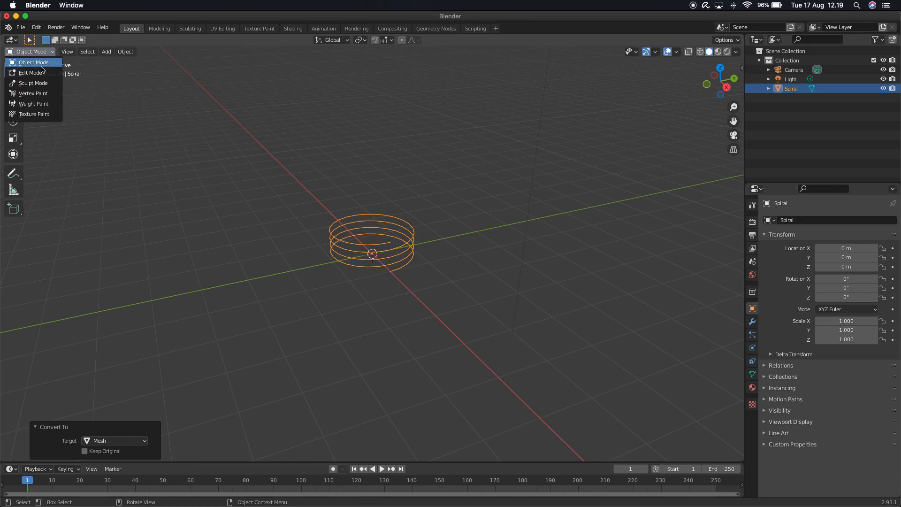
In Edit Mode, extrude the spiral edges up along Z into a ribbon
left_click(33, 73)
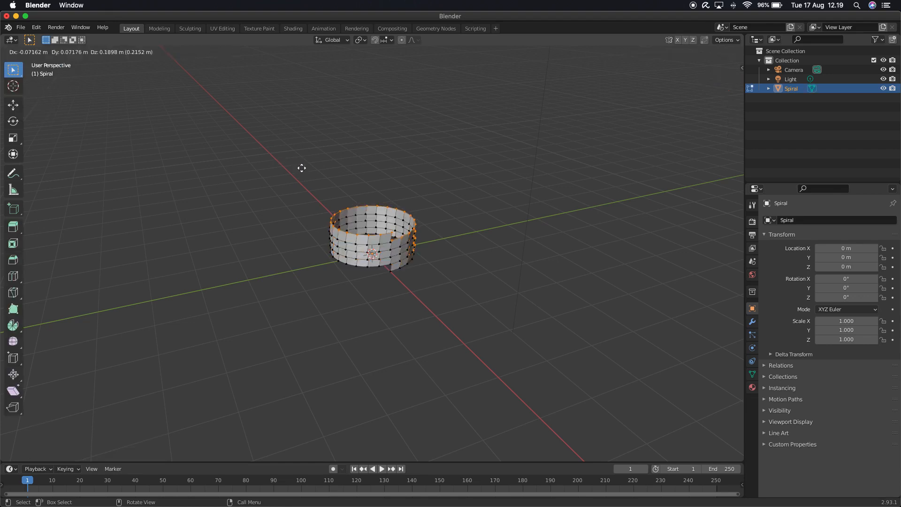
key("z")
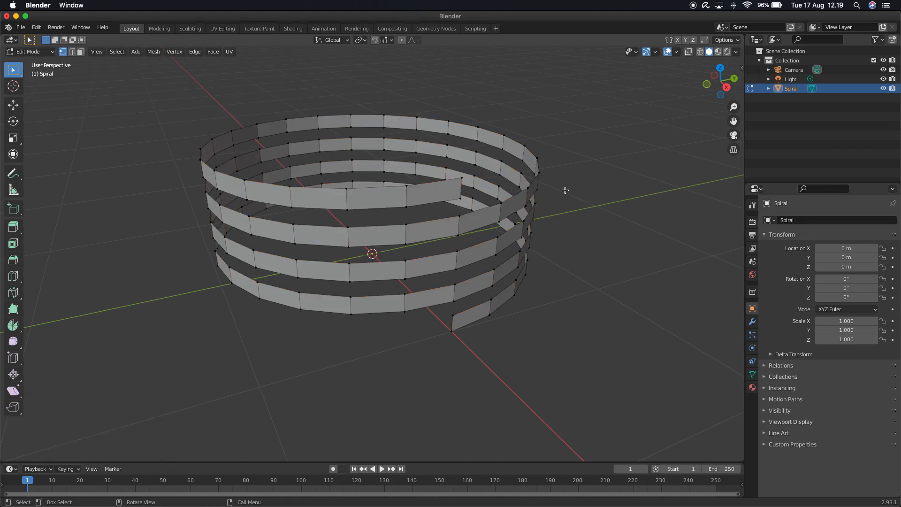
mouse_move(426, 214)
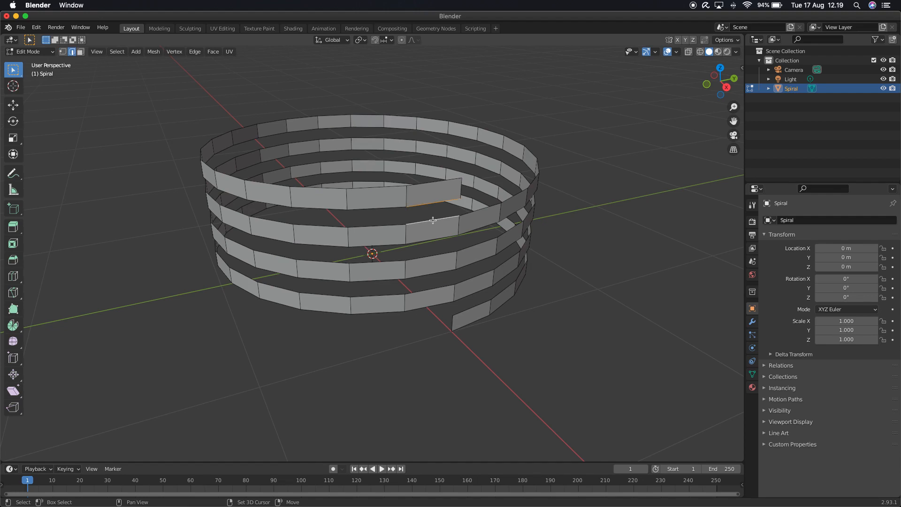
Bridge the spiral edge loops with faces and extrude them outward as a thread
left_click(194, 51)
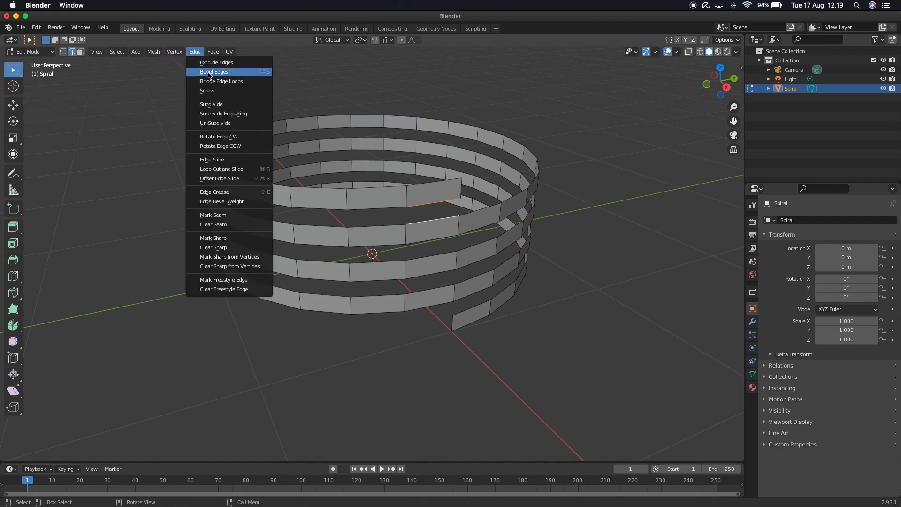
left_click(220, 81)
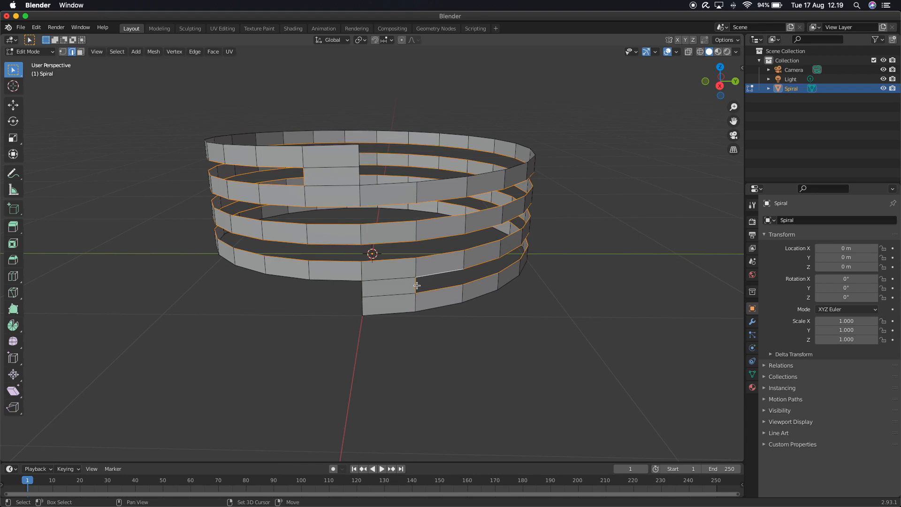
mouse_move(304, 176)
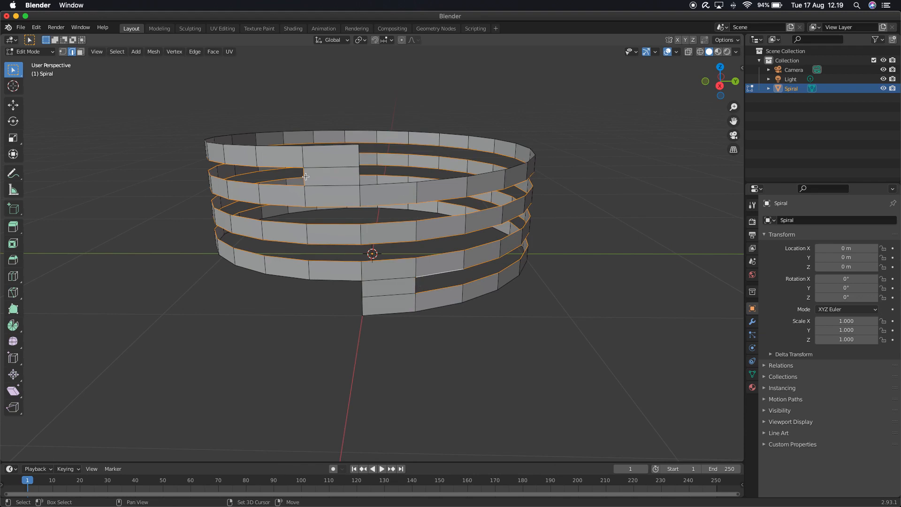
left_click(194, 51)
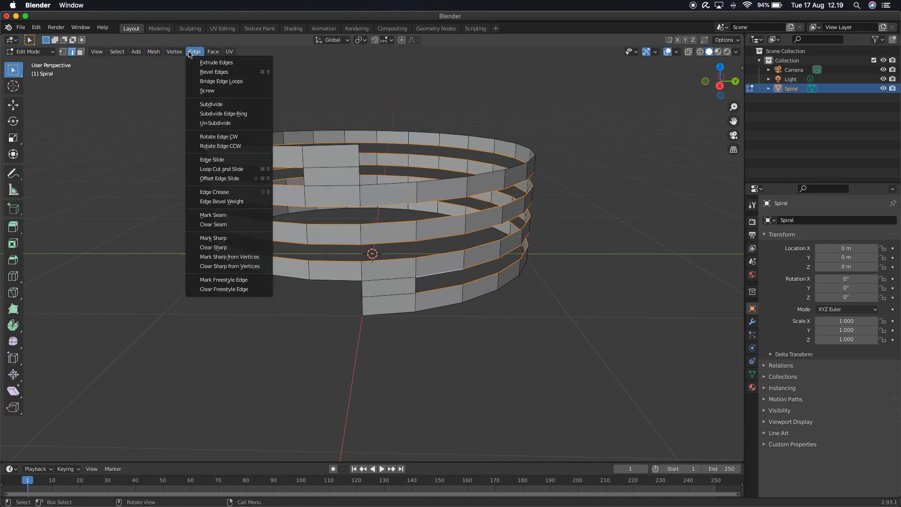
left_click(221, 80)
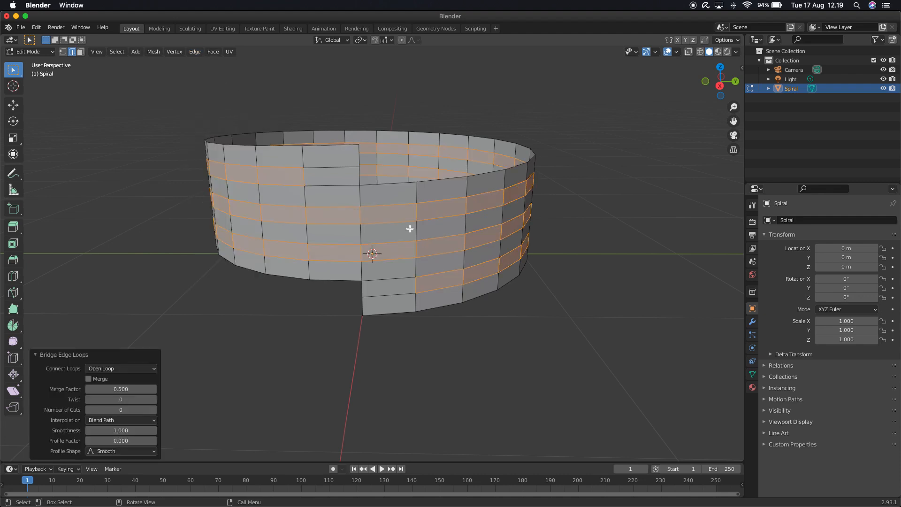
mouse_move(263, 198)
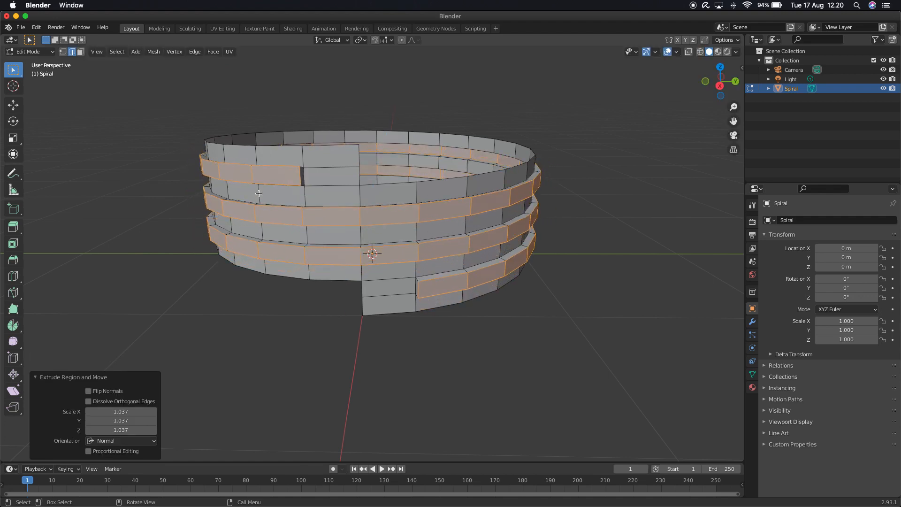
key("s")
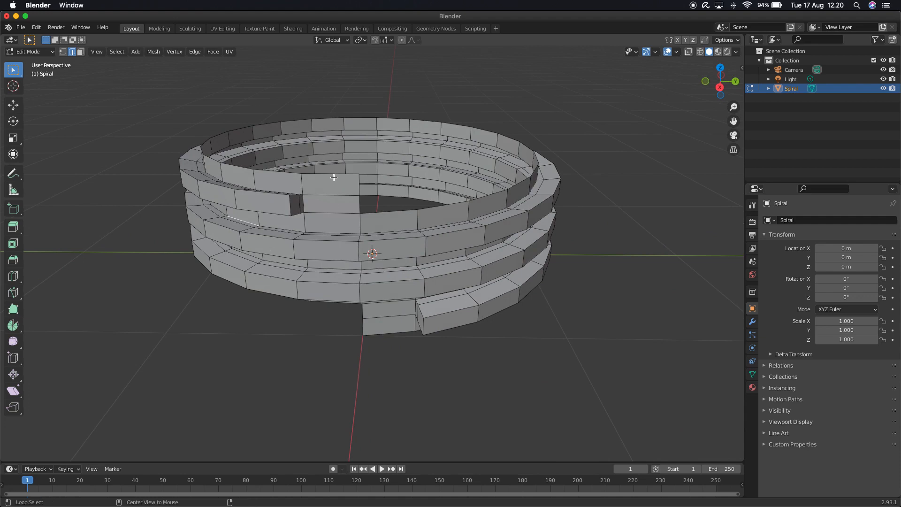
Select the bottom edge loop and scale it to zero along Z
left_click(334, 175)
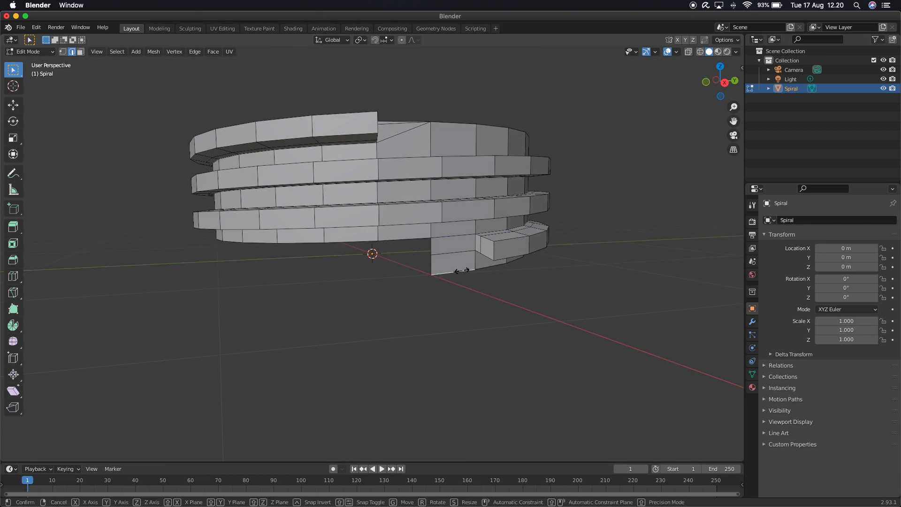
left_click(462, 270)
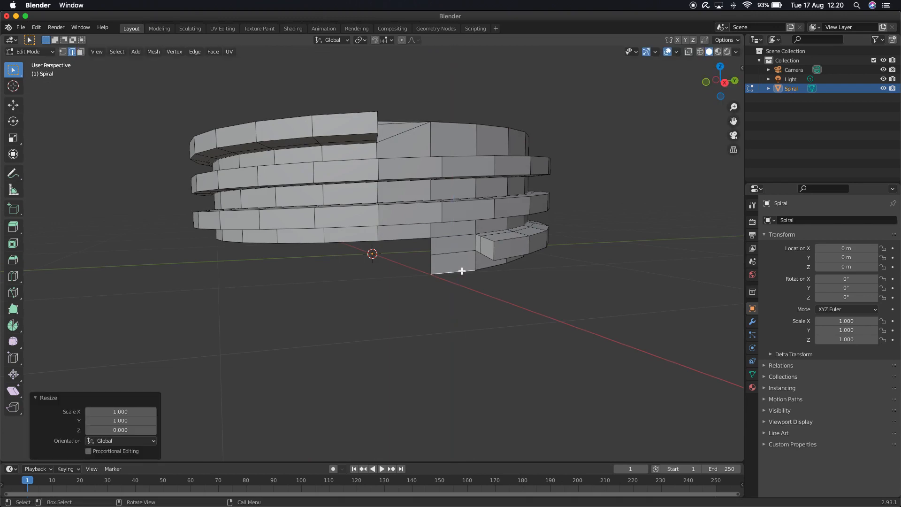
left_click(463, 270)
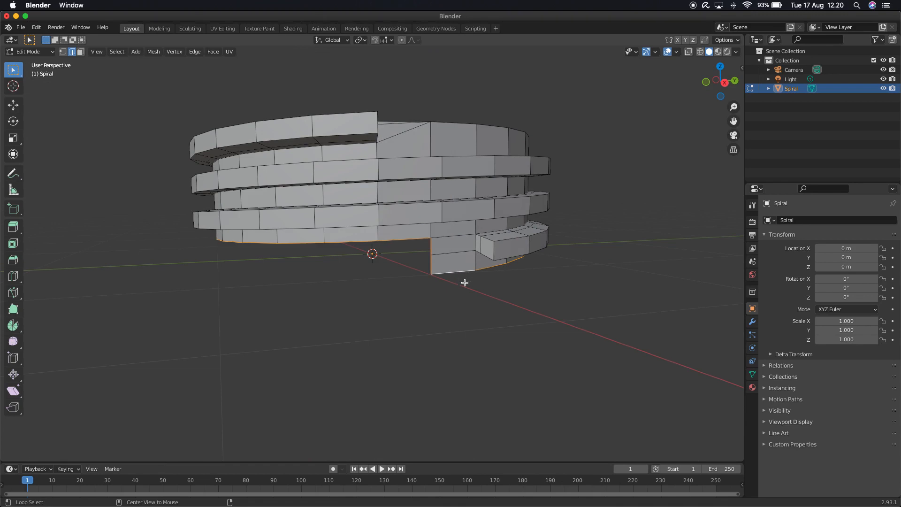
key("s")
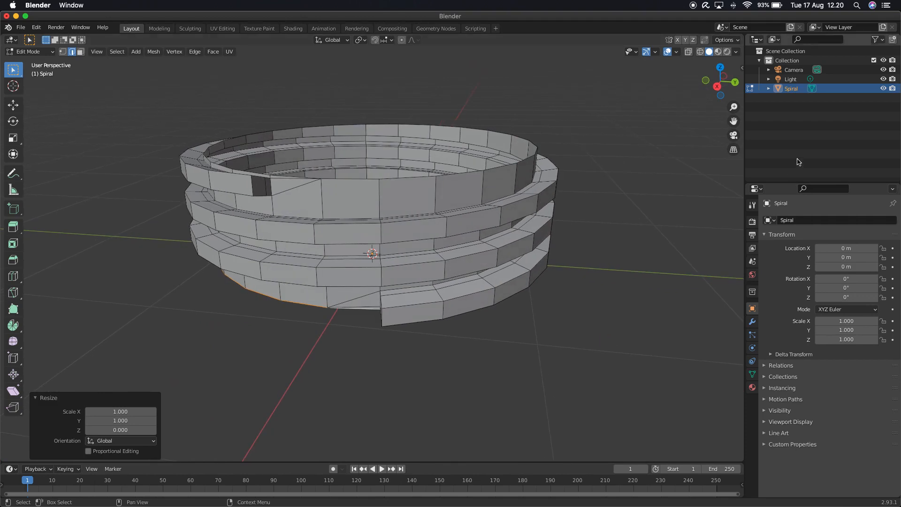
mouse_move(674, 121)
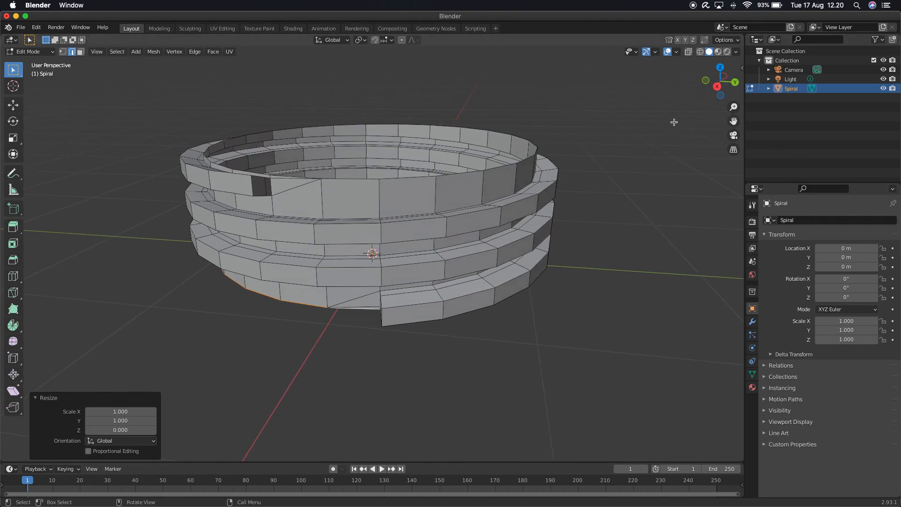
Switch to the right side view and select the part's top edge loop
left_click(719, 88)
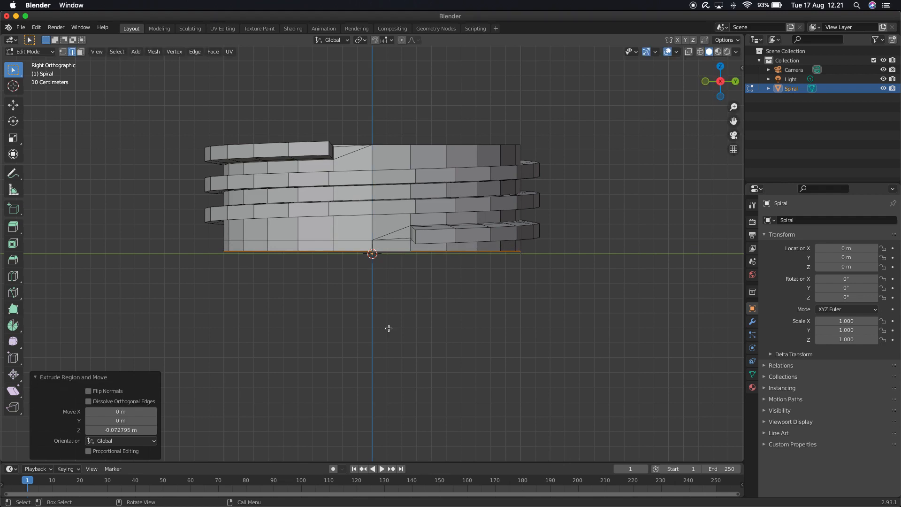
left_click(400, 146)
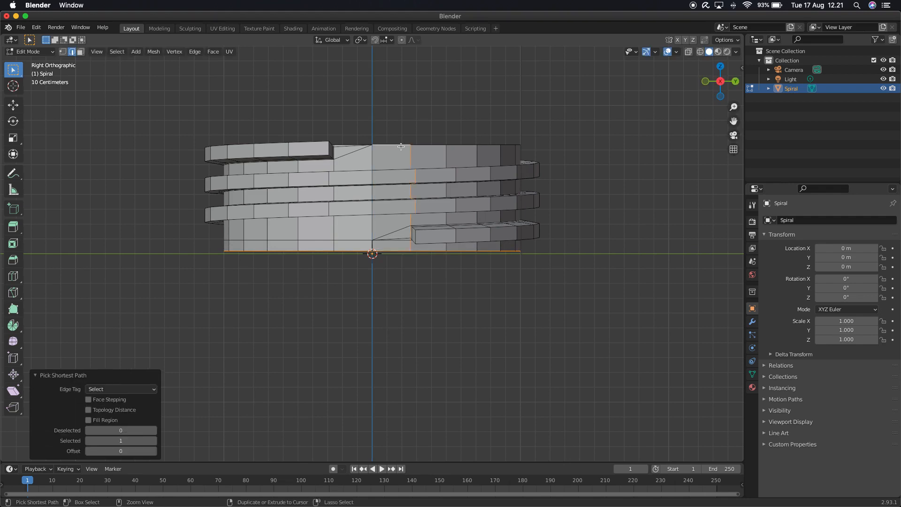
left_click(422, 145)
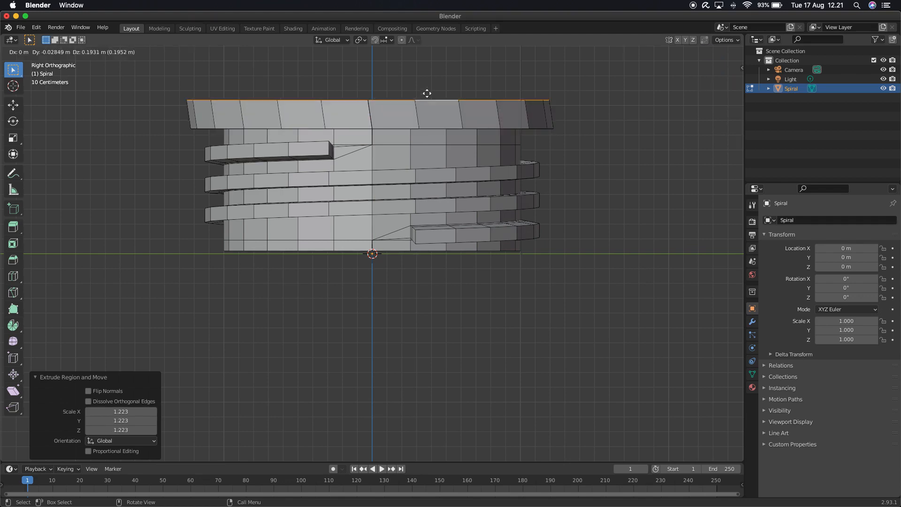
mouse_move(432, 62)
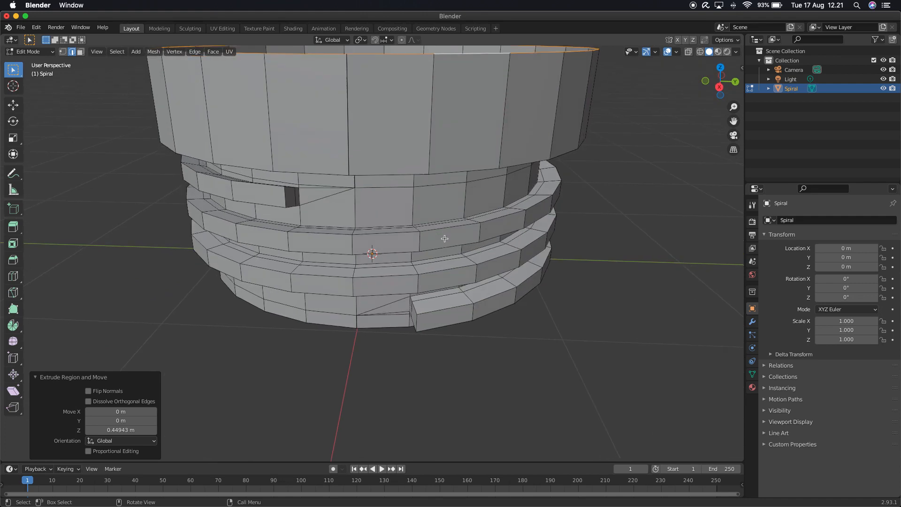
scroll("down", 3)
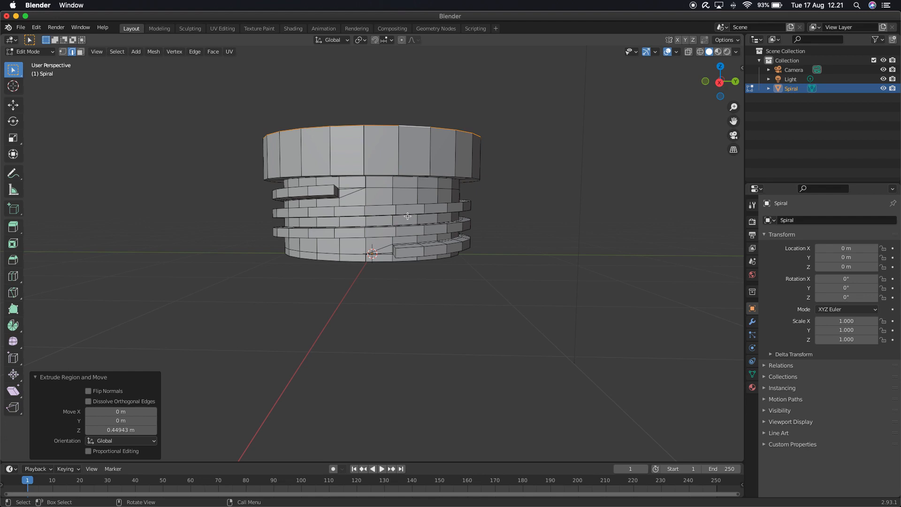
left_click_drag(402, 216, 414, 198)
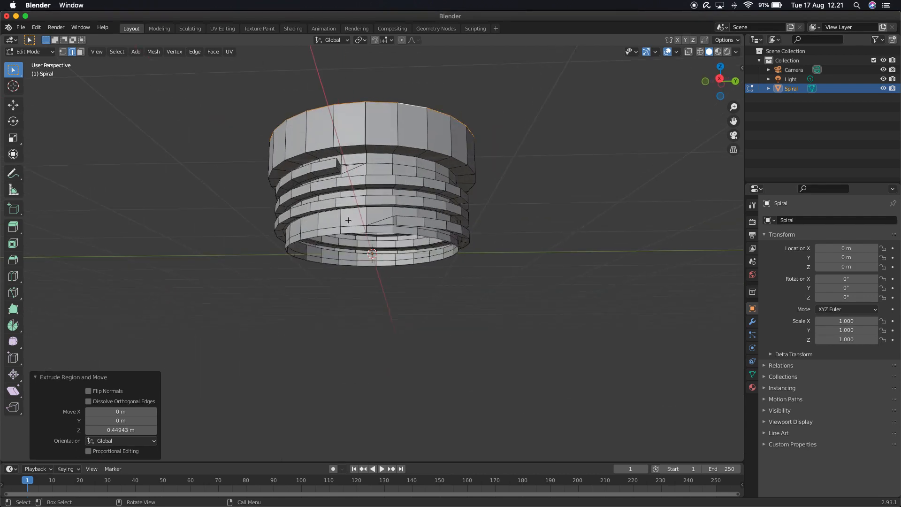
Select the collar's top edge loop and extrude it inward into a narrower lip
left_click(327, 234)
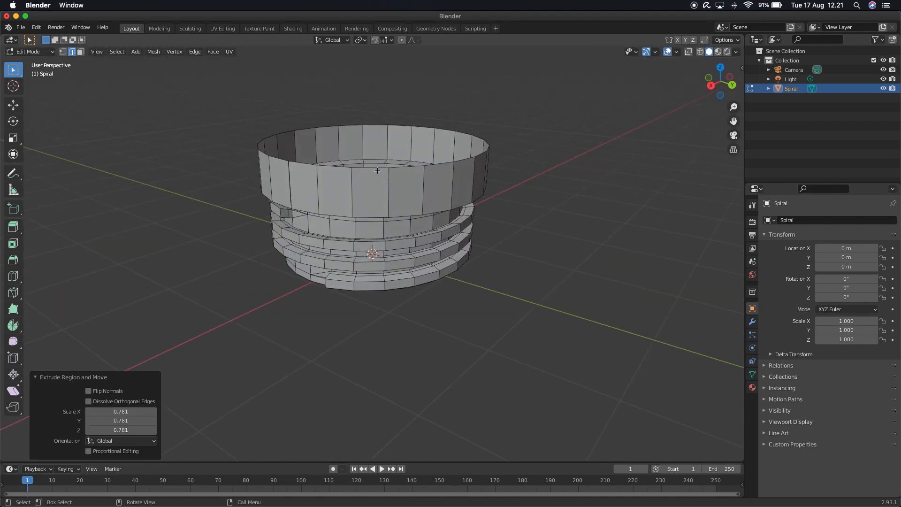
left_click(378, 135)
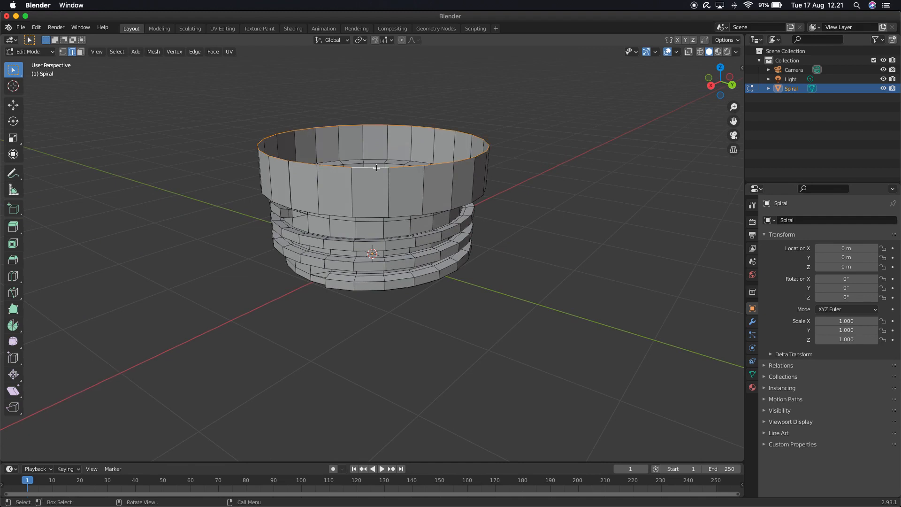
key("g")
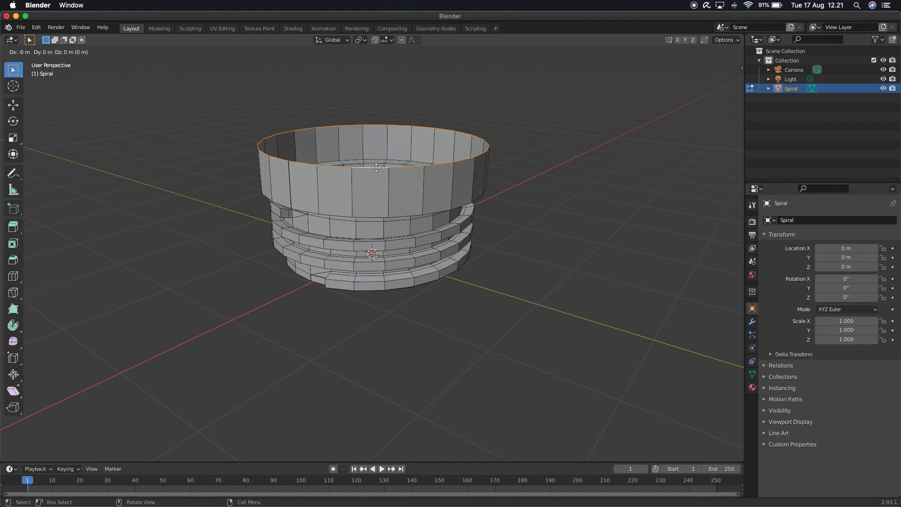